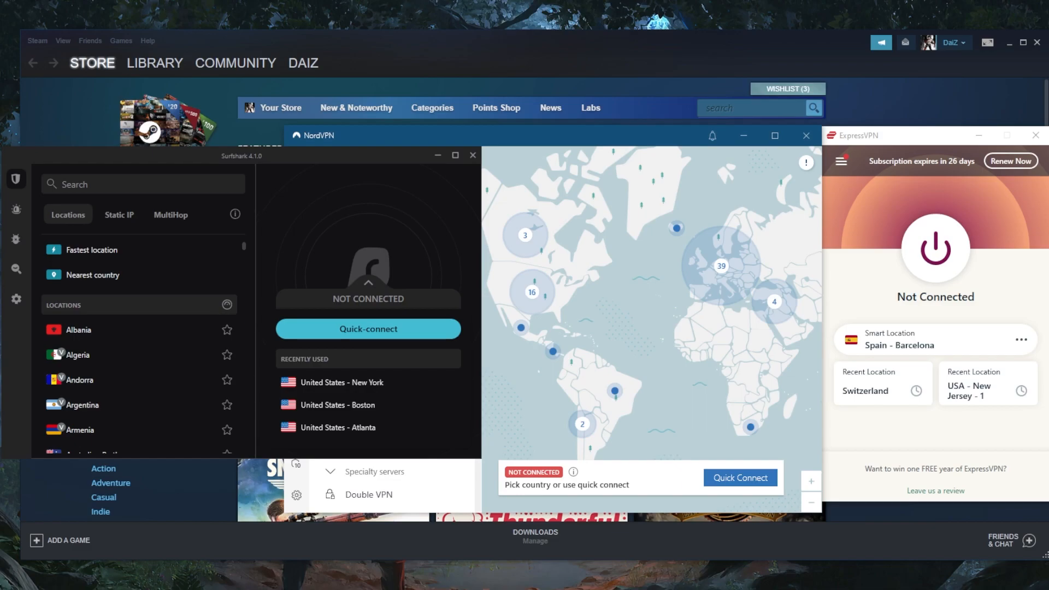
{"action": "mouse_move", "coordinate": [1021, 262]}
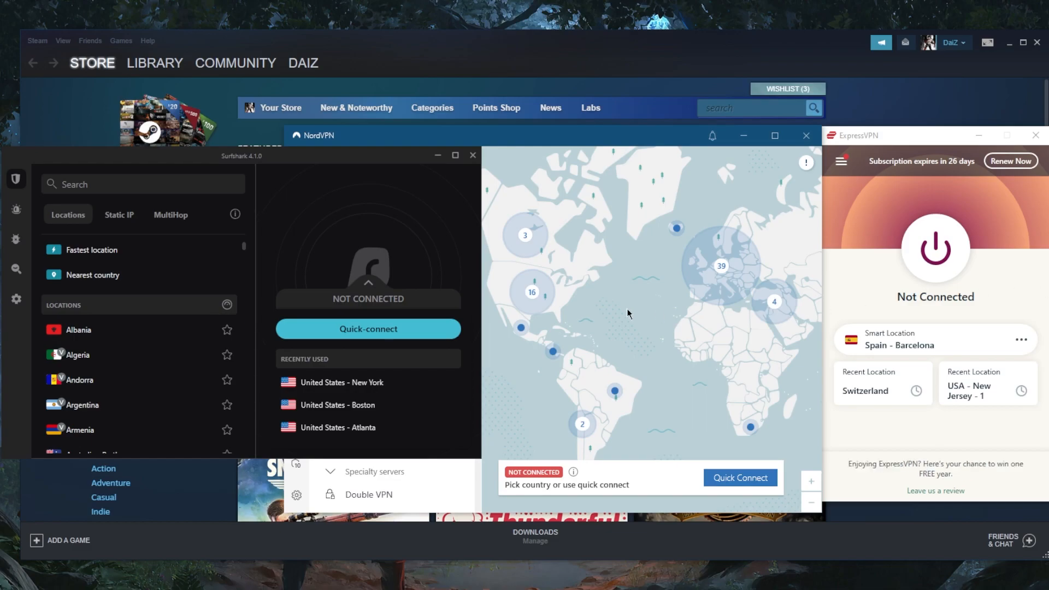
{"action": "mouse_move", "coordinate": [642, 291]}
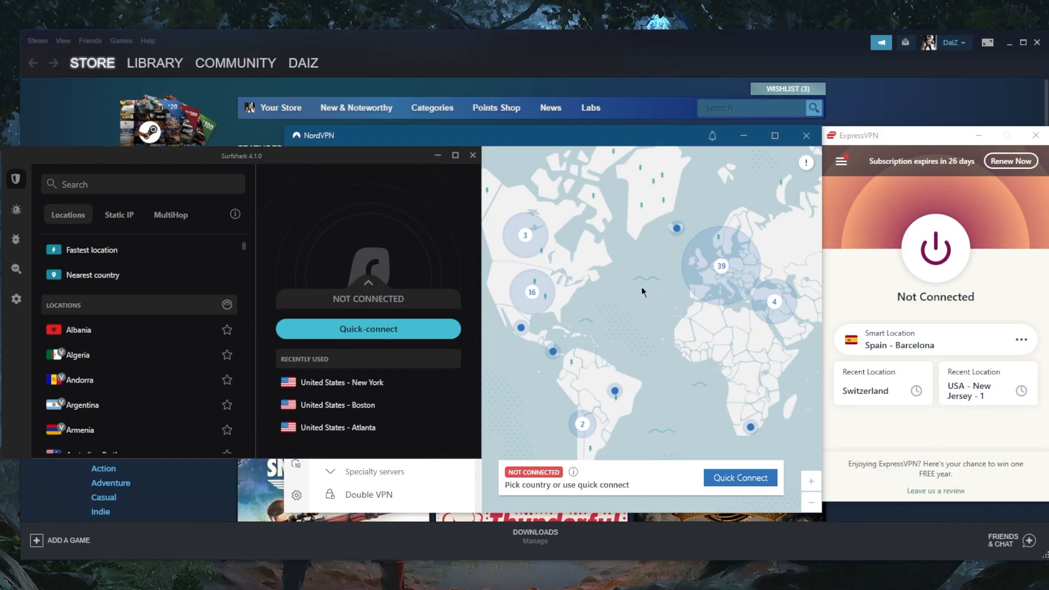
{"action": "mouse_move", "coordinate": [631, 242]}
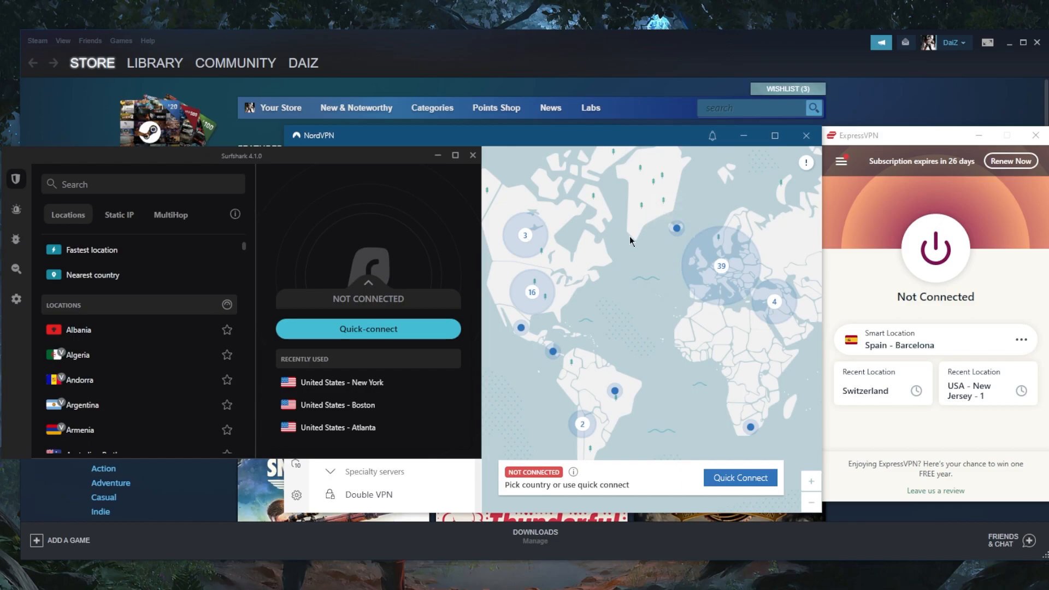
- Bring Steam forward and open the TEKKEN 7 page in its game library
{"action": "left_click", "coordinate": [155, 63]}
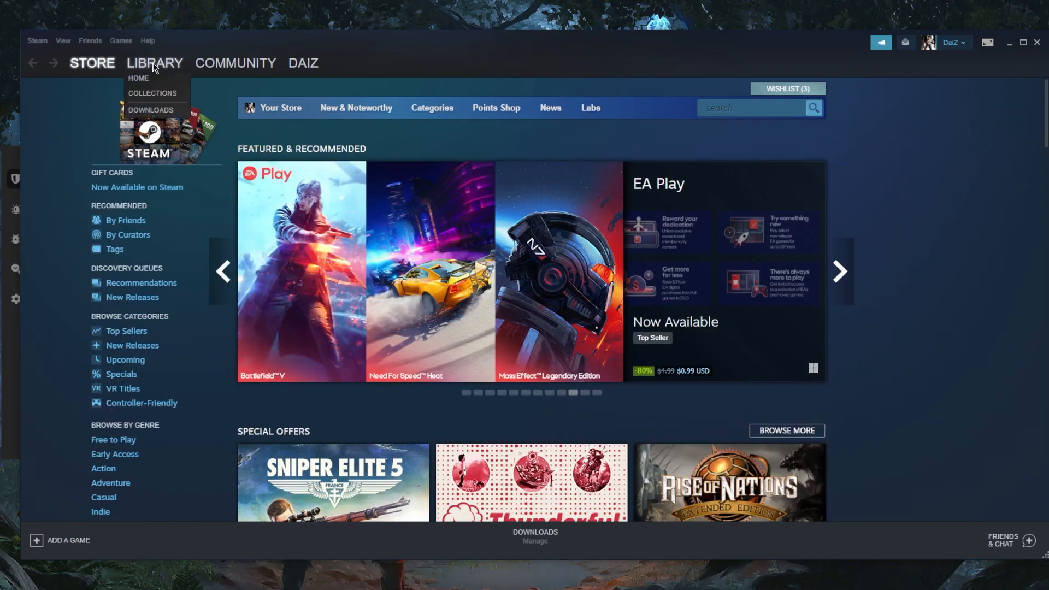
{"action": "left_click", "coordinate": [154, 63]}
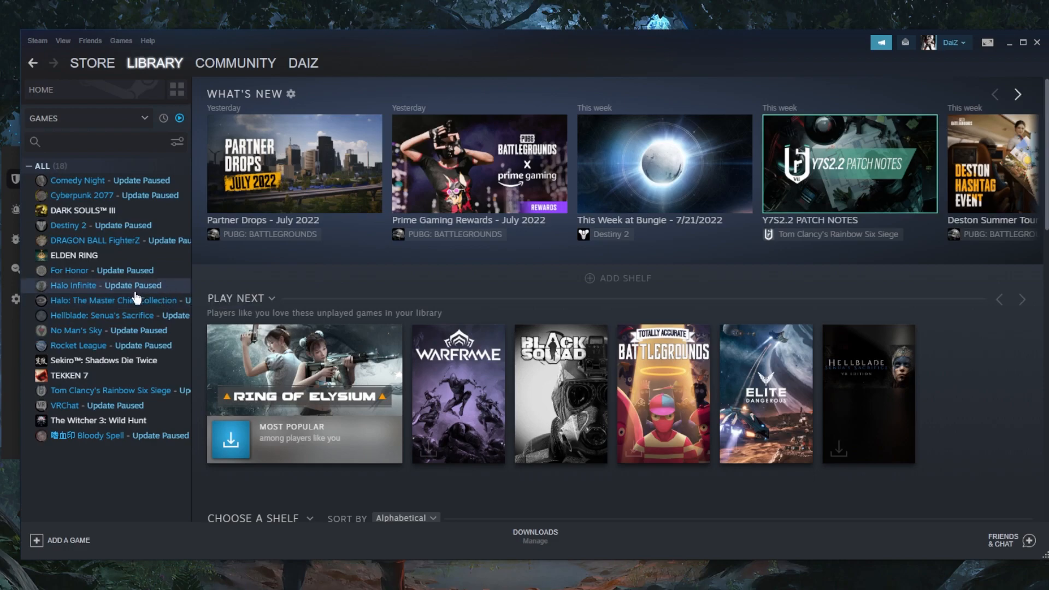
{"action": "left_click", "coordinate": [69, 376]}
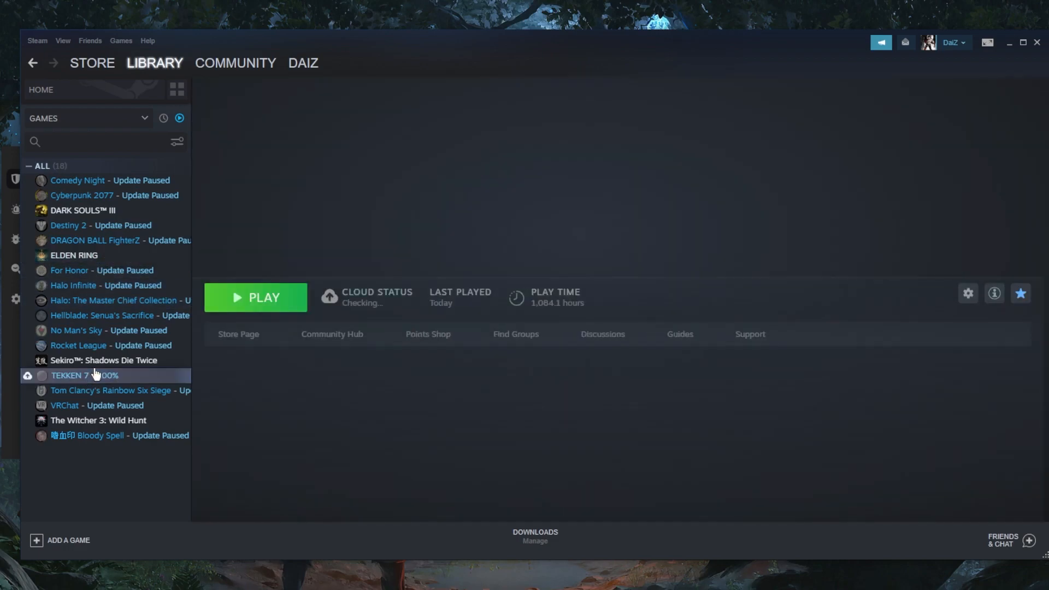
{"action": "left_click", "coordinate": [71, 375]}
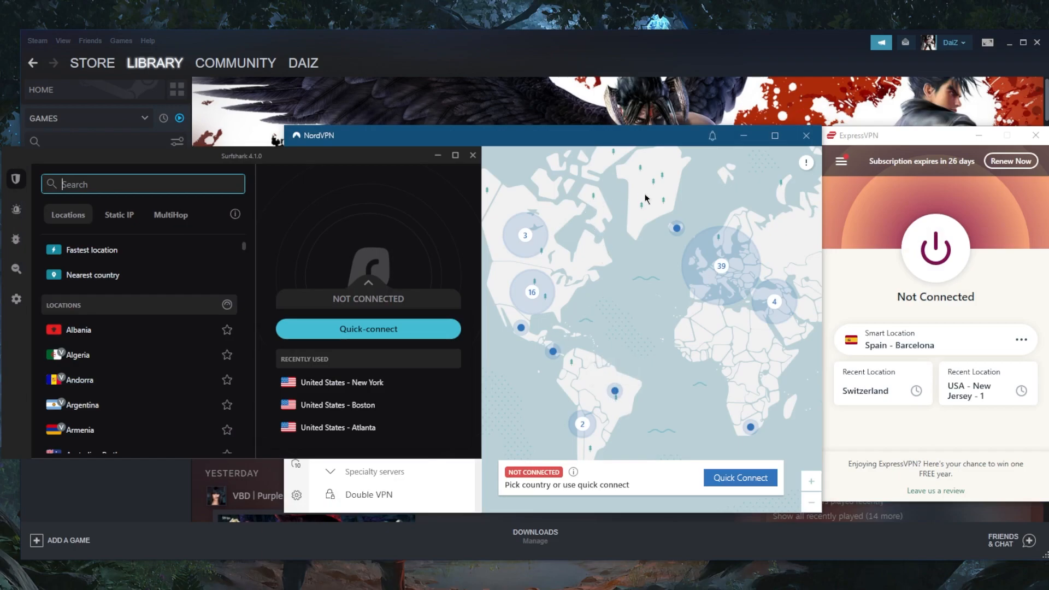
{"action": "mouse_move", "coordinate": [611, 273]}
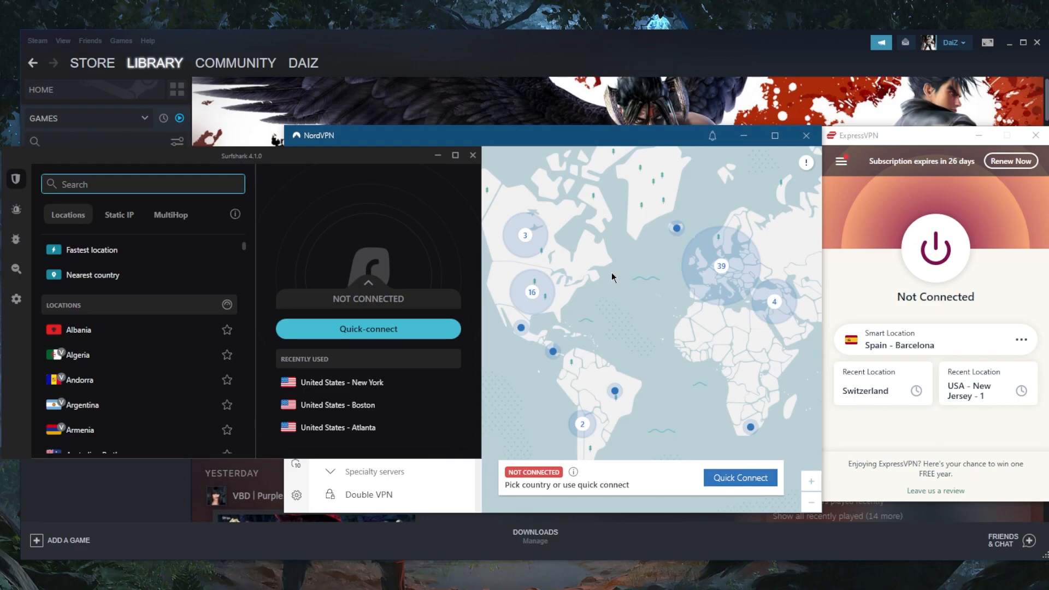
{"action": "mouse_move", "coordinate": [661, 284]}
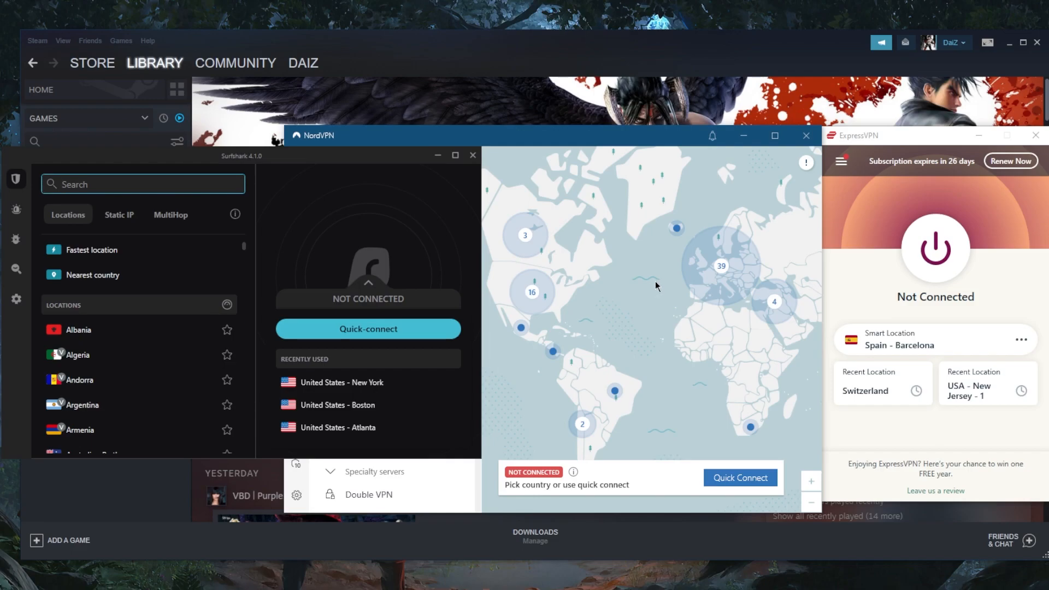
{"action": "mouse_move", "coordinate": [524, 248]}
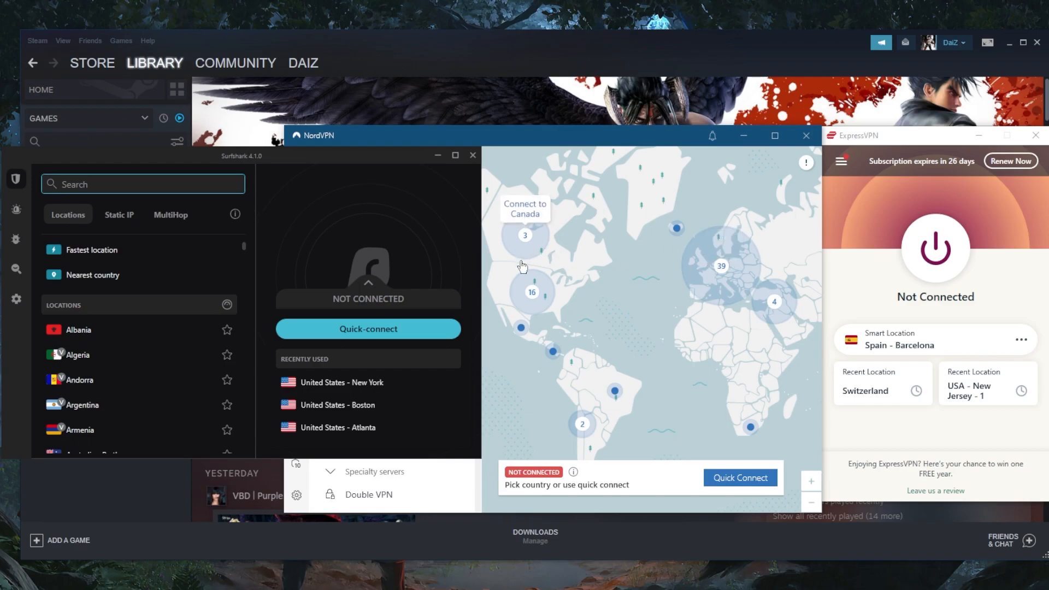
{"action": "mouse_move", "coordinate": [579, 277]}
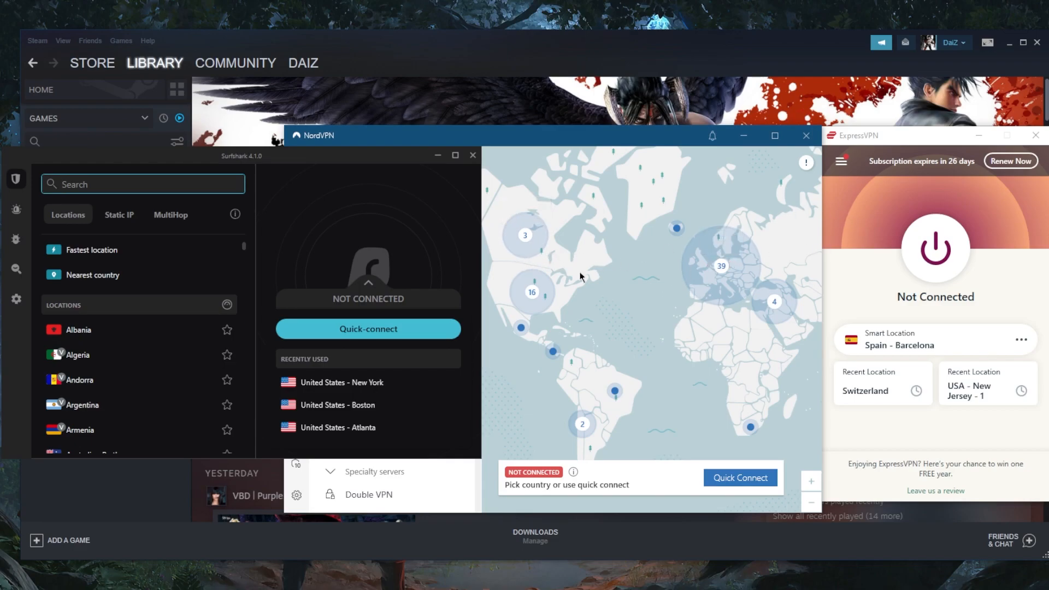
- Bring the NordVPN window in front of the other VPN apps
{"action": "left_click", "coordinate": [721, 266]}
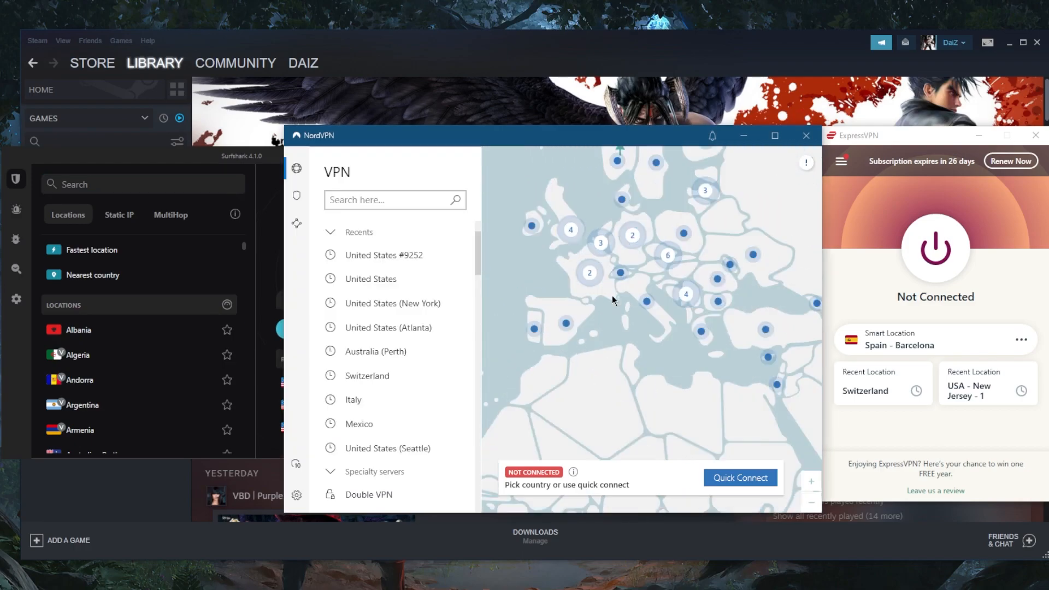
- Pan the NordVPN server map across Europe toward the south
{"action": "left_click_drag", "start_coordinate": [612, 300], "coordinate": [649, 376]}
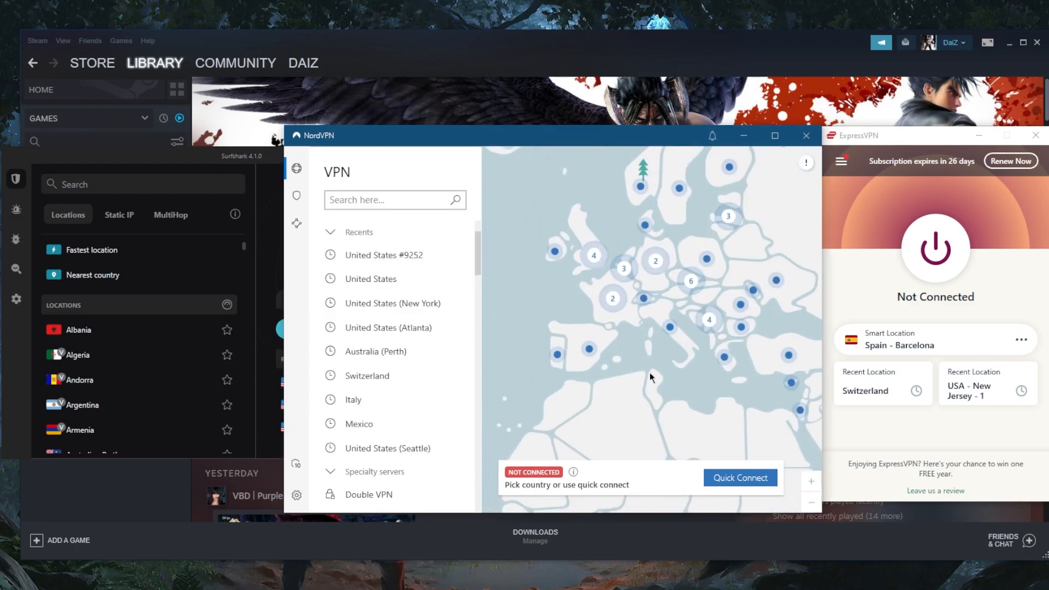
{"action": "mouse_move", "coordinate": [654, 367]}
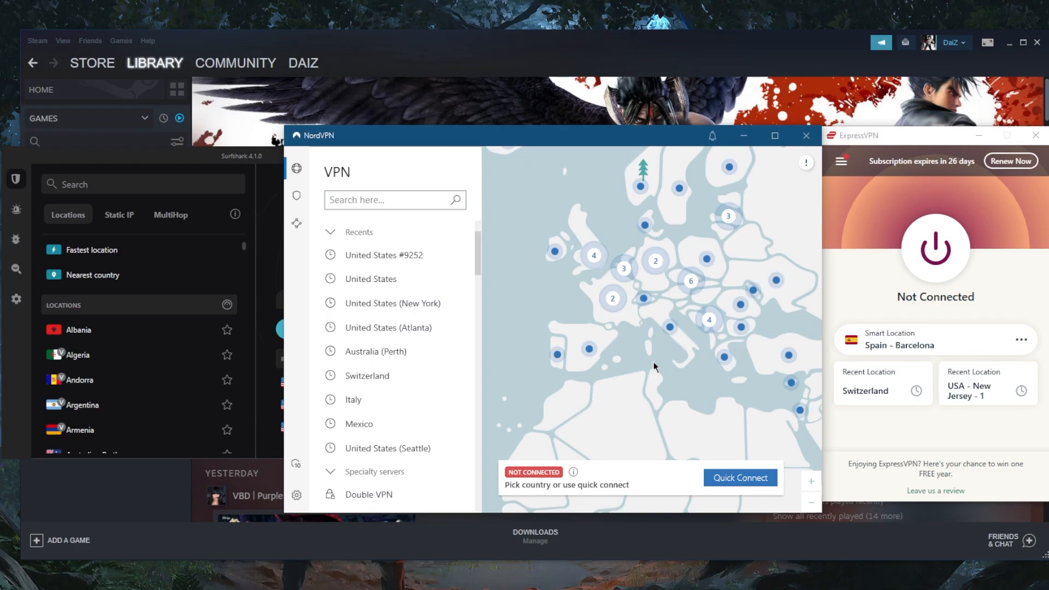
{"action": "mouse_move", "coordinate": [637, 366]}
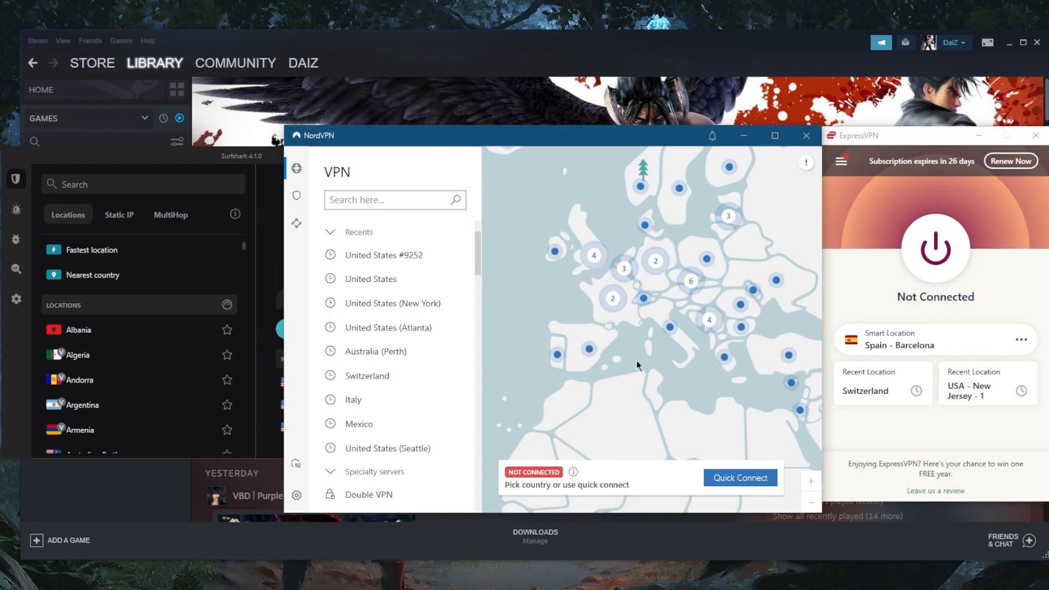
{"action": "mouse_move", "coordinate": [635, 361]}
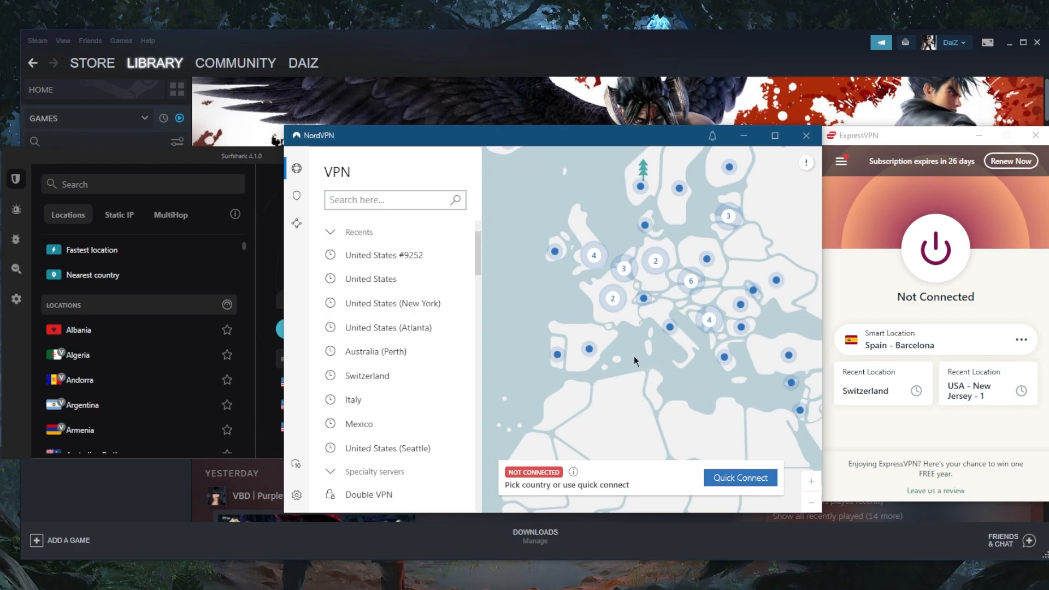
{"action": "mouse_move", "coordinate": [629, 360]}
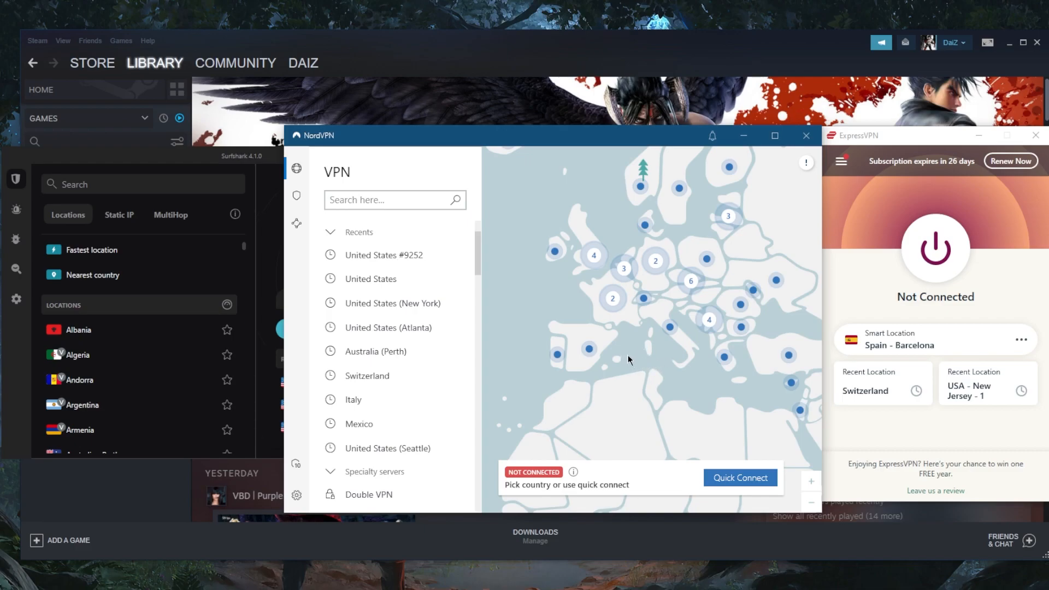
{"action": "mouse_move", "coordinate": [668, 366]}
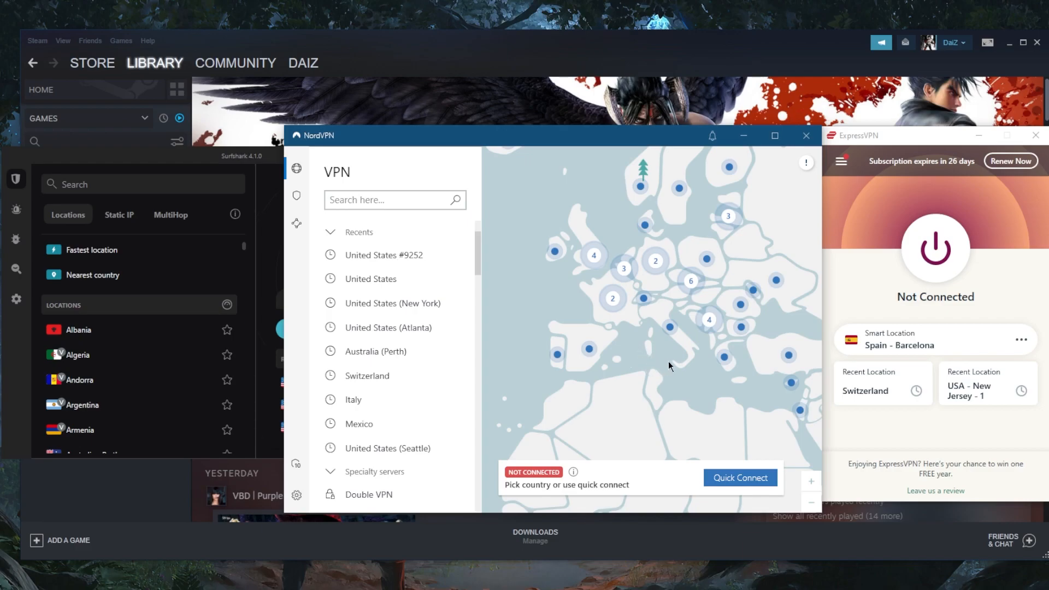
{"action": "mouse_move", "coordinate": [650, 351]}
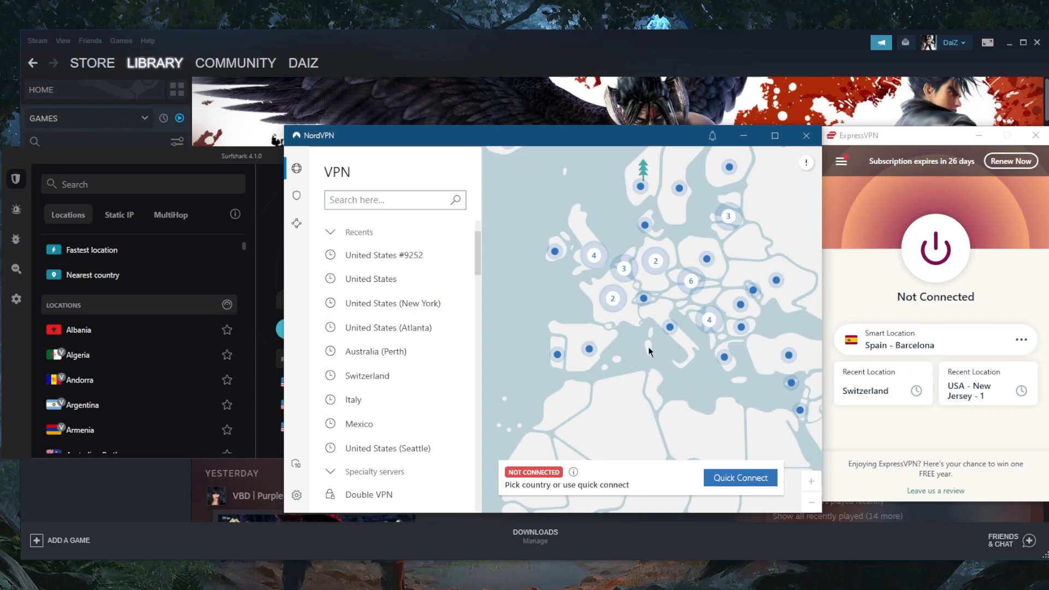
{"action": "mouse_move", "coordinate": [630, 340]}
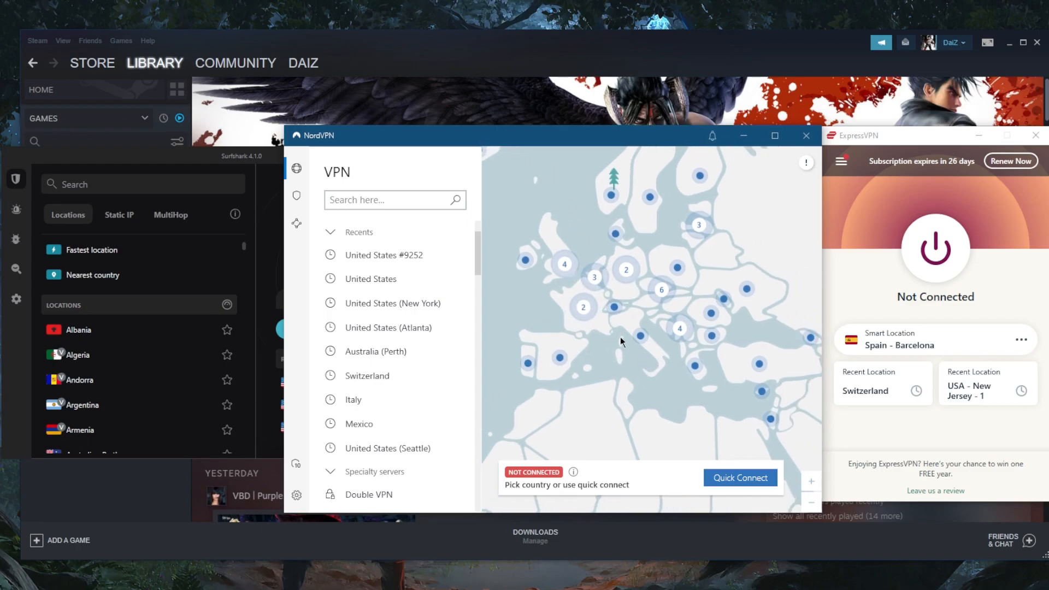
{"action": "mouse_move", "coordinate": [614, 316]}
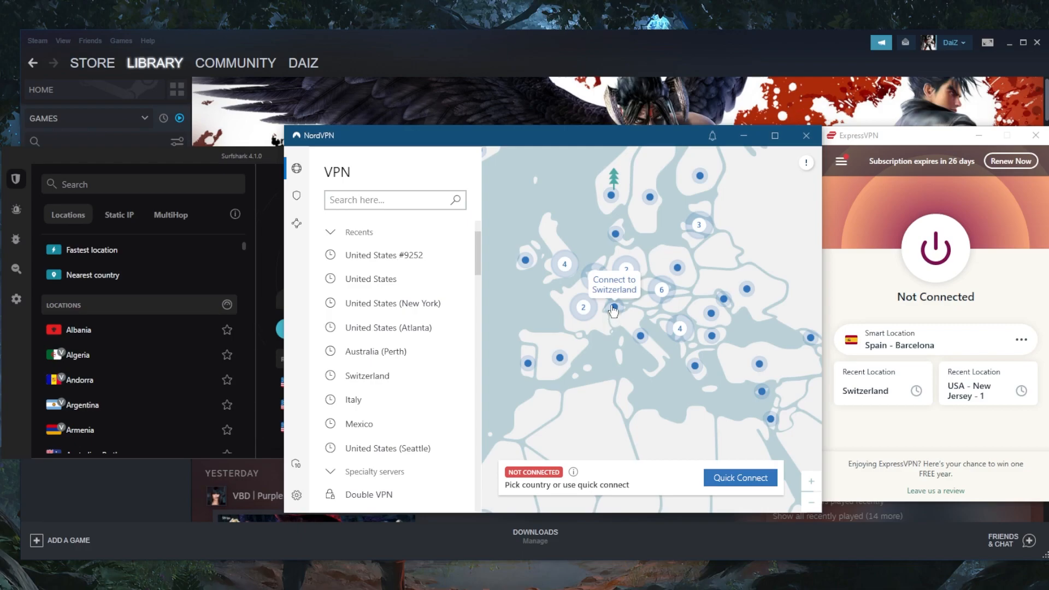
{"action": "mouse_move", "coordinate": [645, 338]}
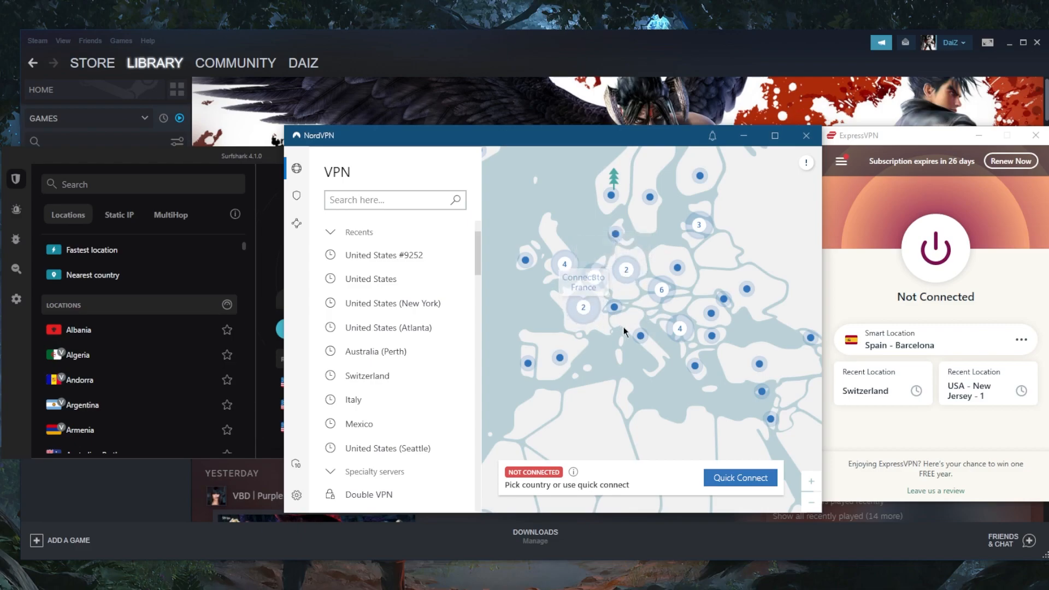
{"action": "mouse_move", "coordinate": [634, 275]}
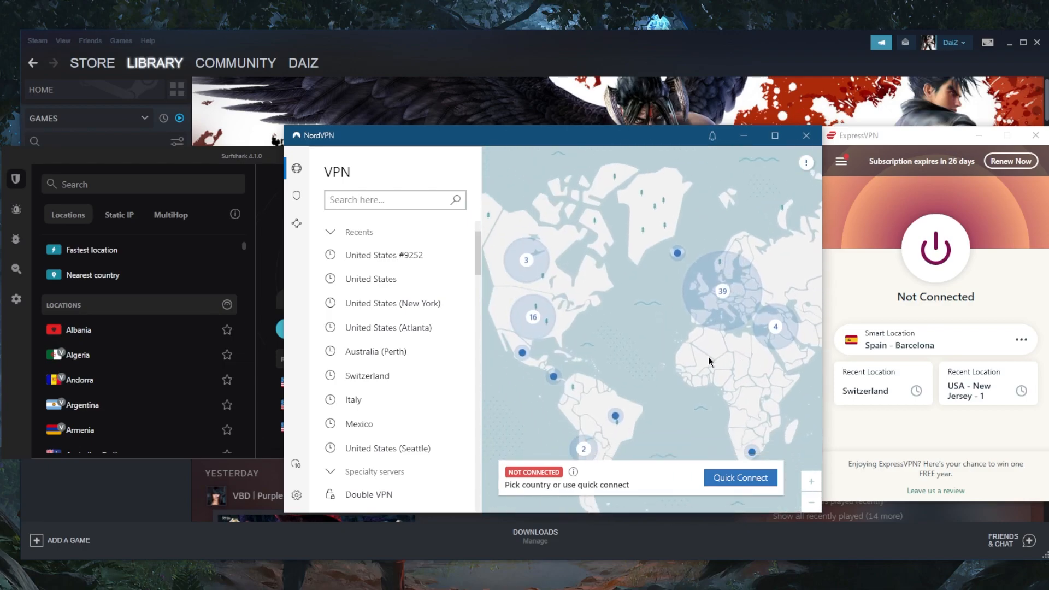
{"action": "mouse_move", "coordinate": [722, 289]}
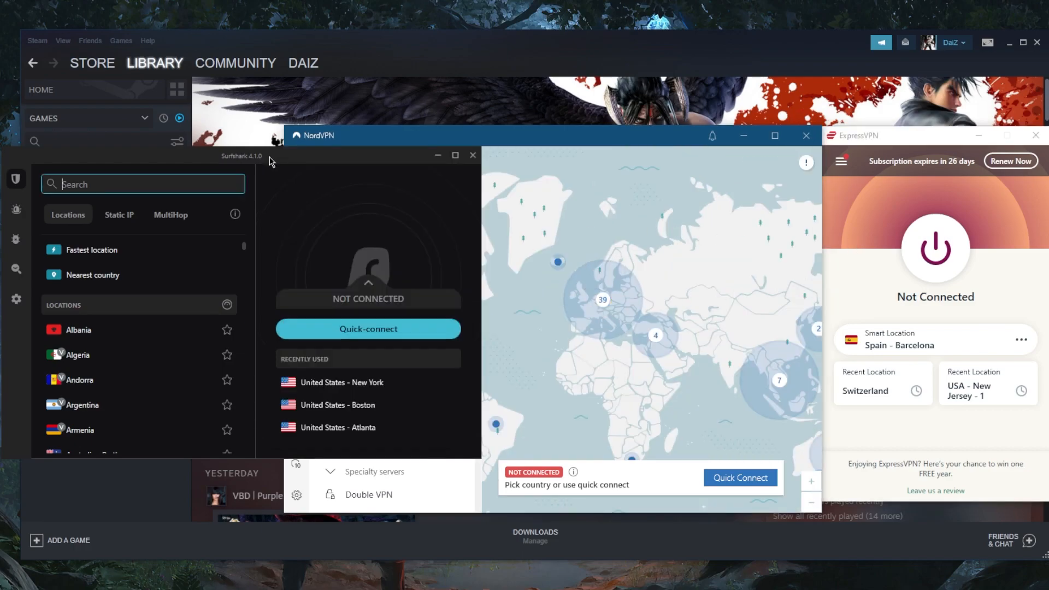
{"action": "left_click", "coordinate": [841, 161]}
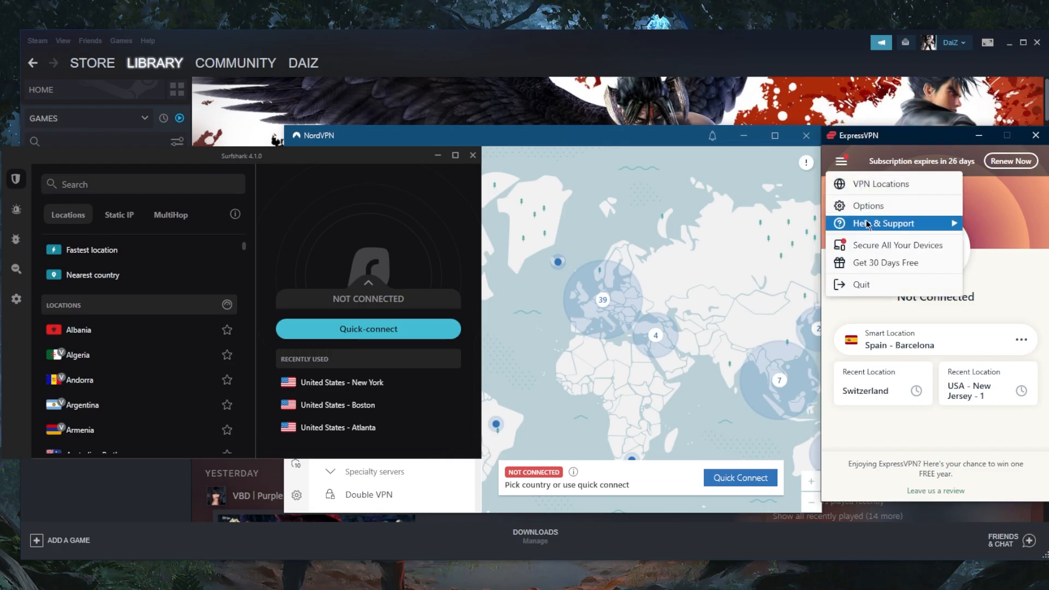
{"action": "left_click", "coordinate": [868, 206]}
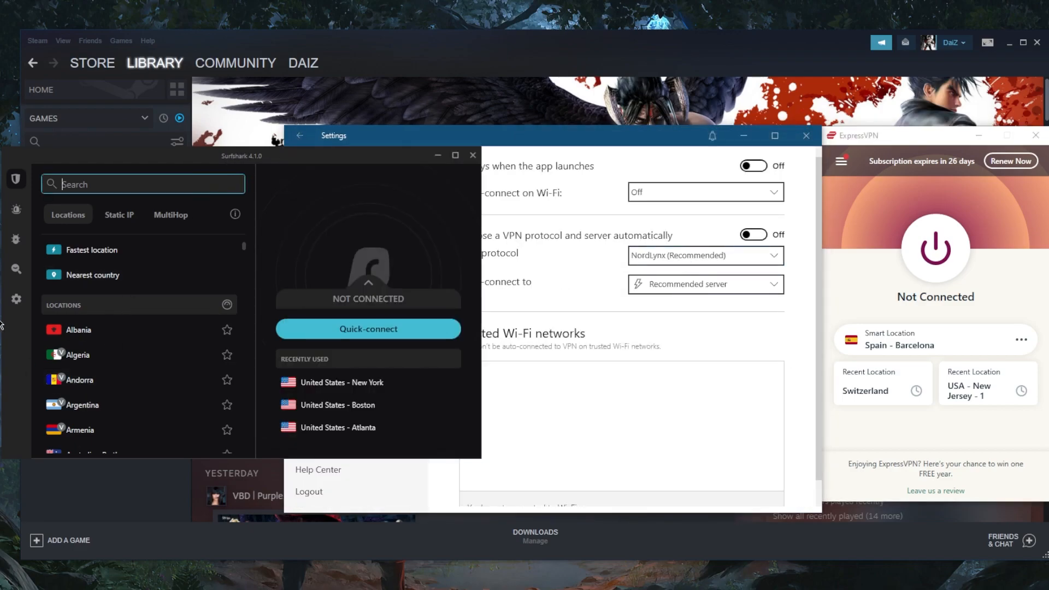
- Open Surfshark's VPN settings and check the protocol choices
{"action": "left_click", "coordinate": [16, 239]}
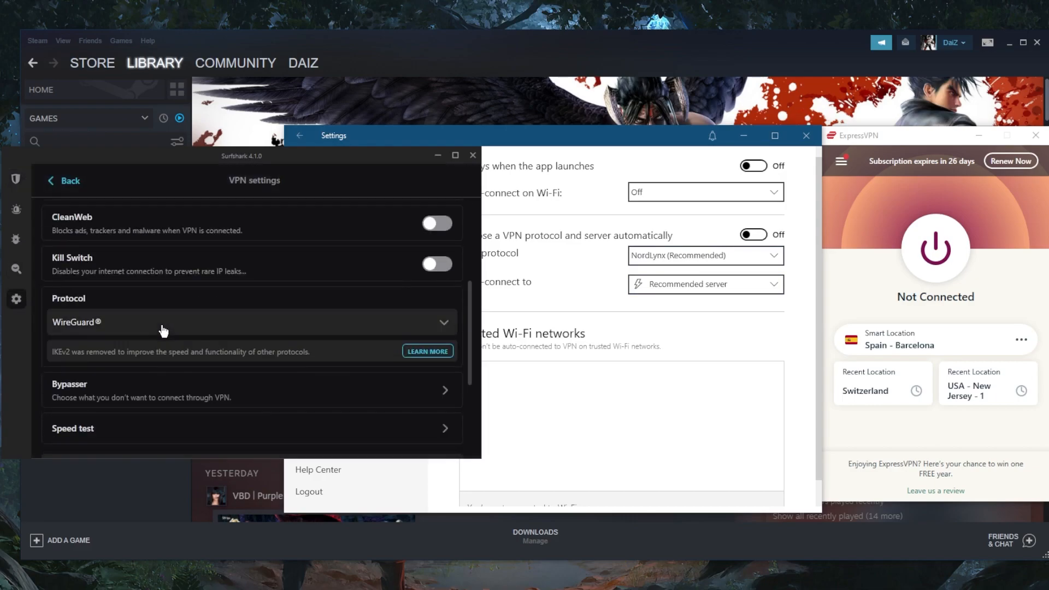
{"action": "left_click", "coordinate": [16, 179]}
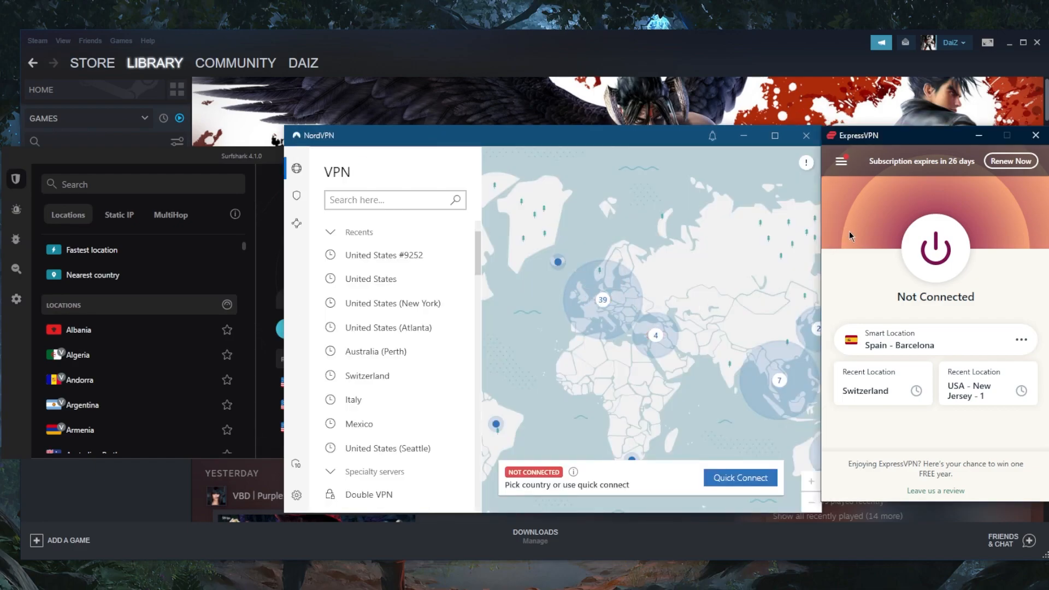
{"action": "mouse_move", "coordinate": [585, 401]}
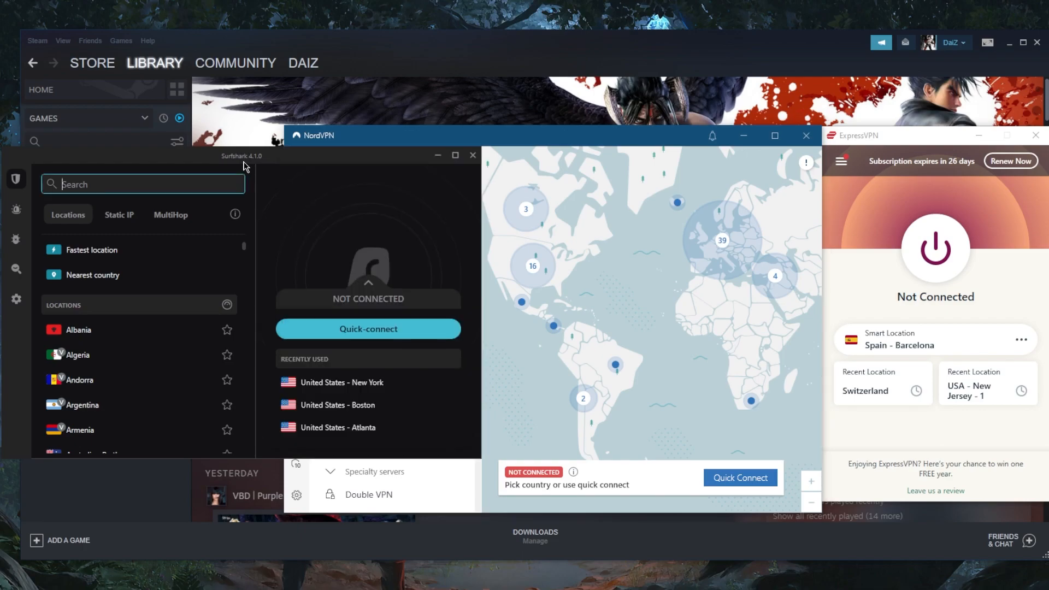
{"action": "mouse_move", "coordinate": [350, 303]}
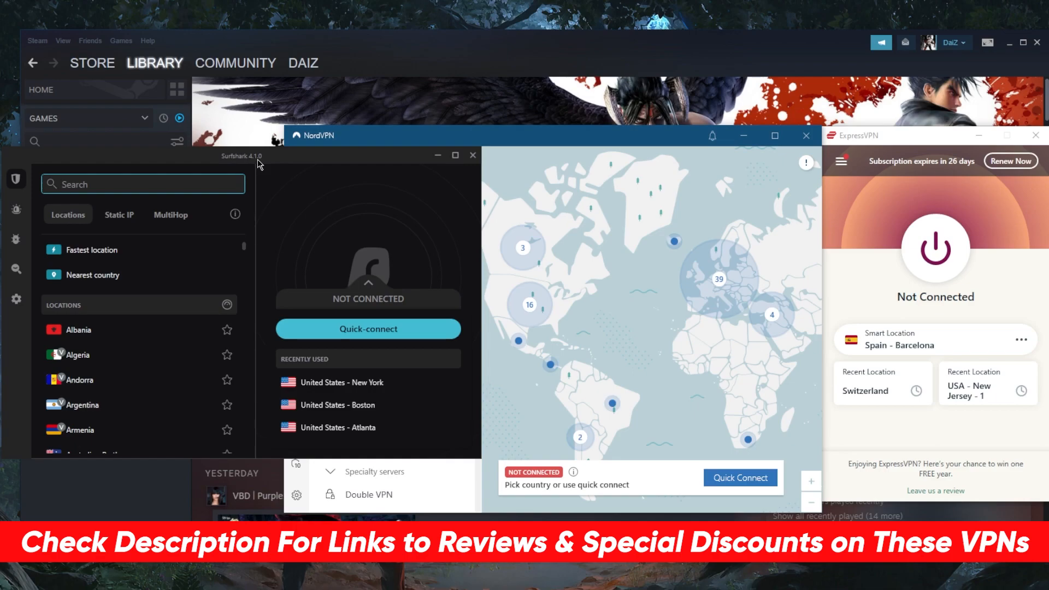
{"action": "mouse_move", "coordinate": [306, 184]}
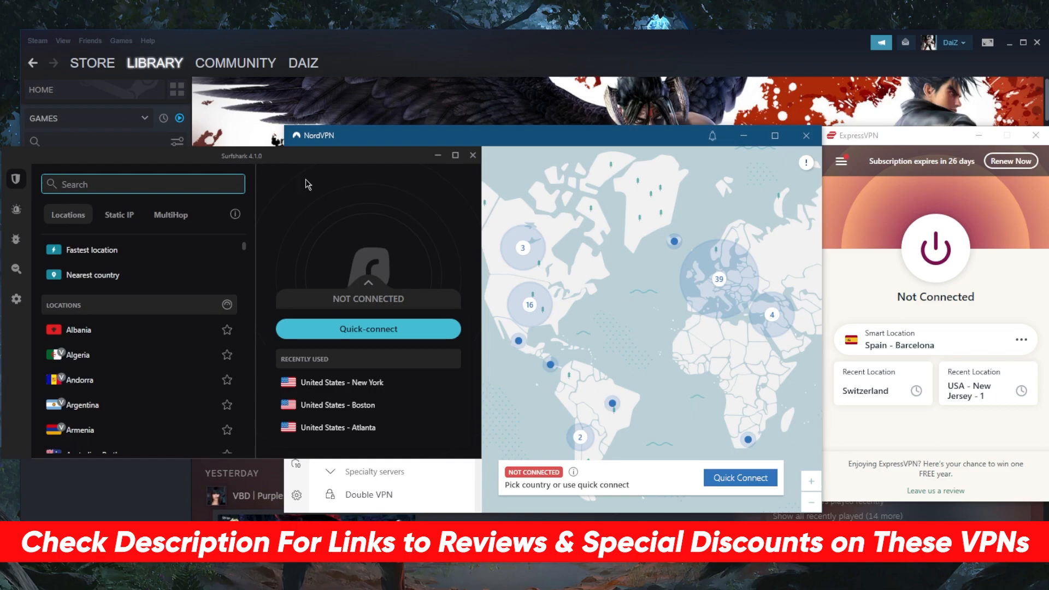
{"action": "mouse_move", "coordinate": [531, 279]}
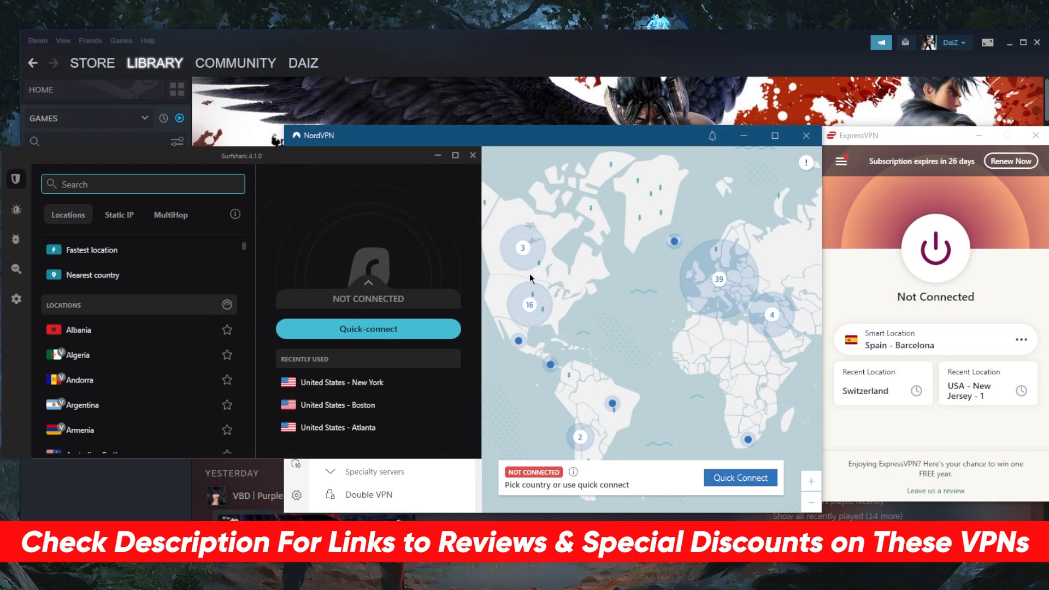
{"action": "mouse_move", "coordinate": [555, 341]}
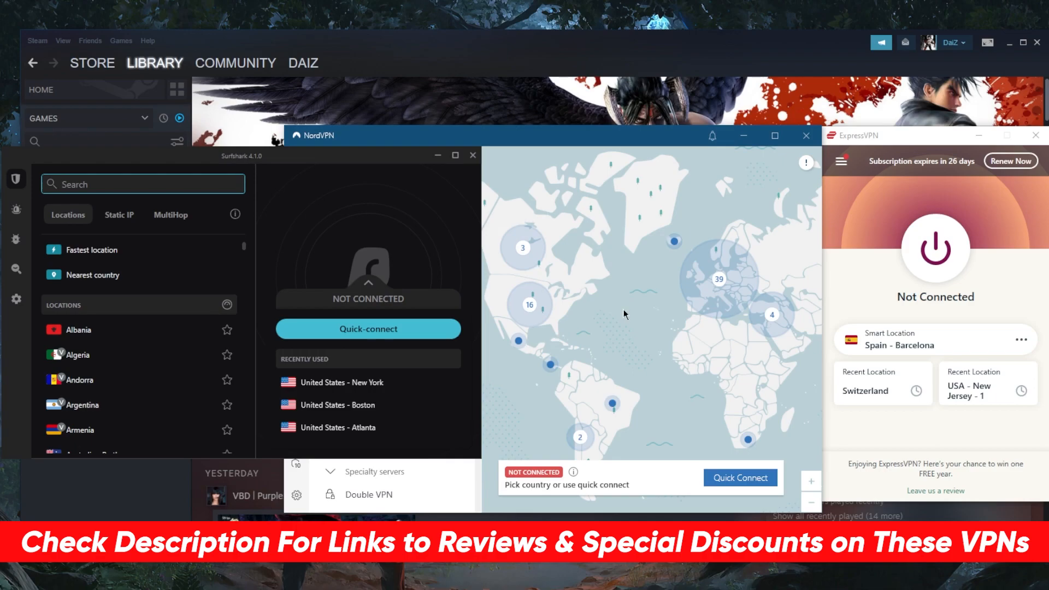
{"action": "mouse_move", "coordinate": [601, 338]}
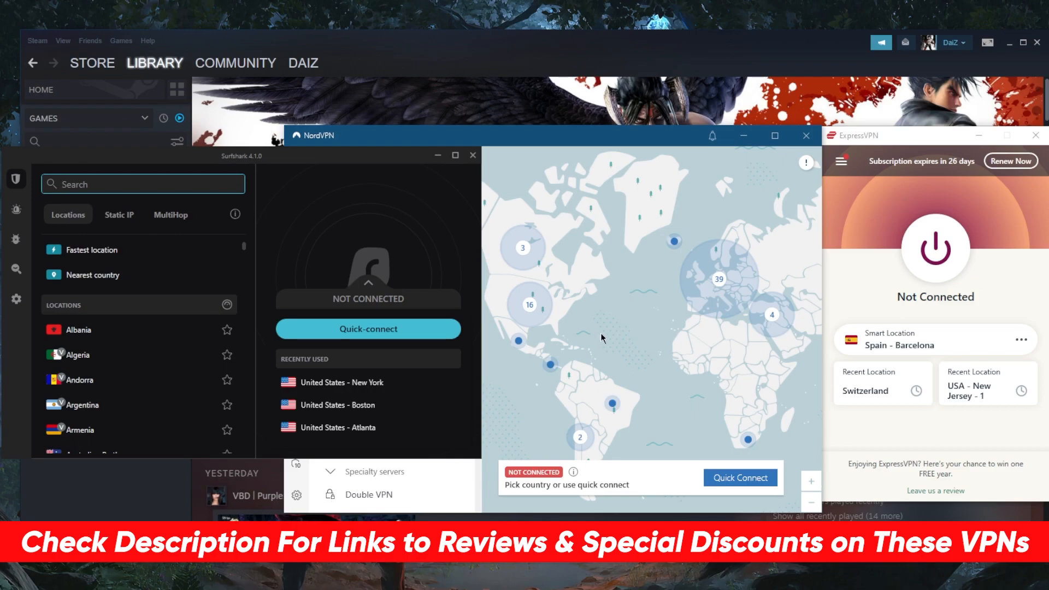